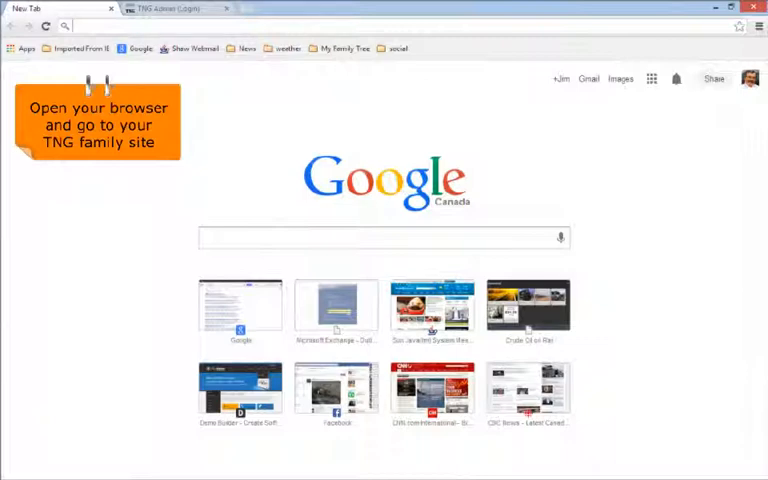
# Step: Load the family history site at webber.familygenes.ca in a new Chrome tab
pyautogui.write('webber.familygenes.ca')
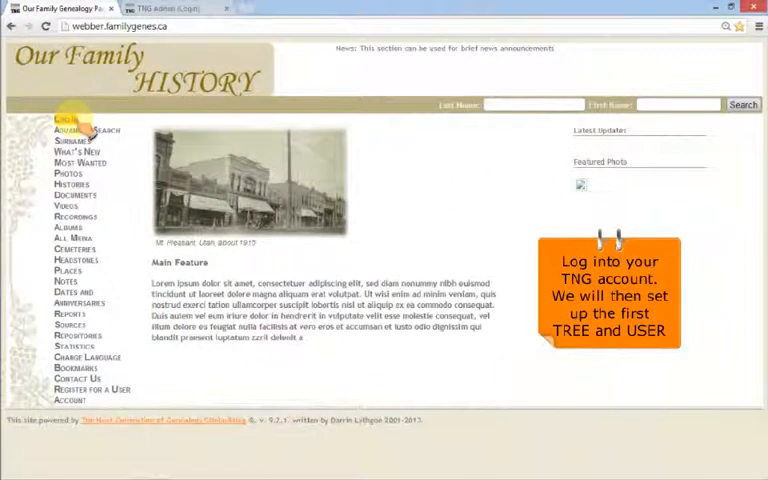
# Step: Sign in to the site with the administrator username and password
pyautogui.click(66, 118)
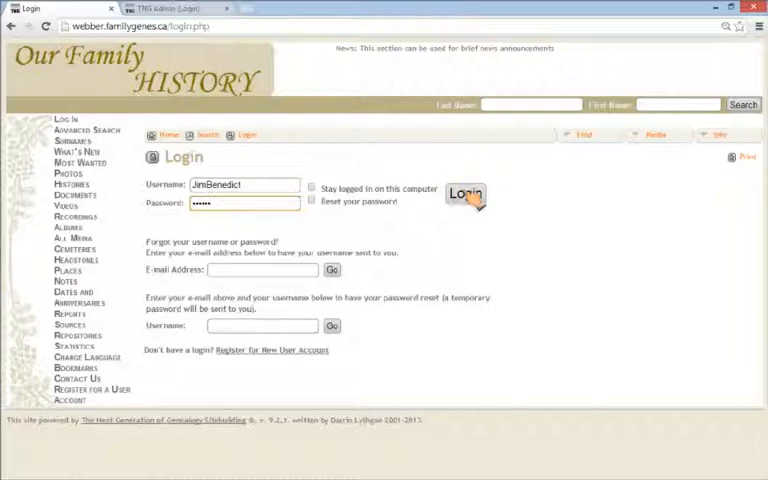
pyautogui.click(464, 192)
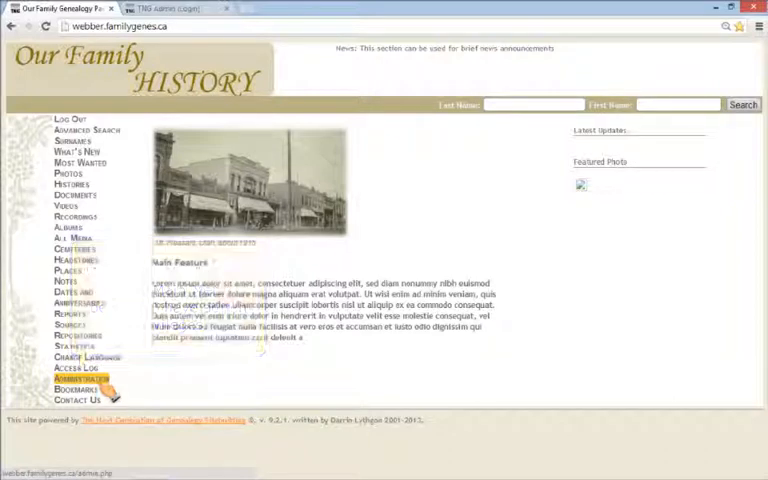
# Step: Go into Administration > Trees and start the Add New Tree form
pyautogui.click(74, 378)
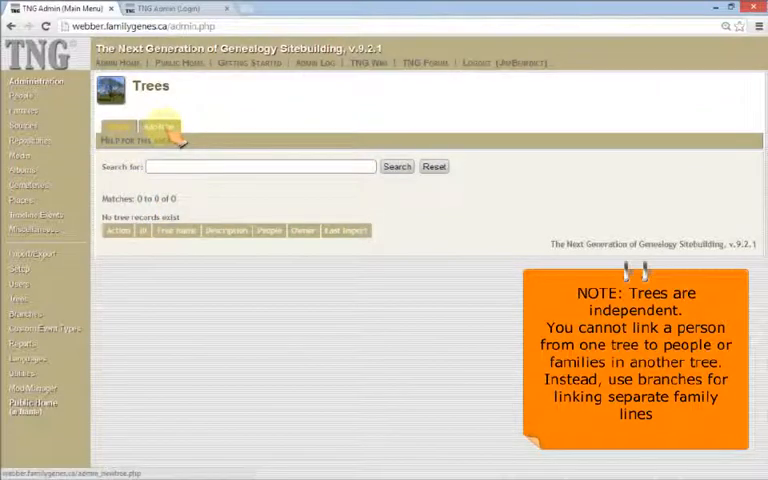
pyautogui.click(160, 128)
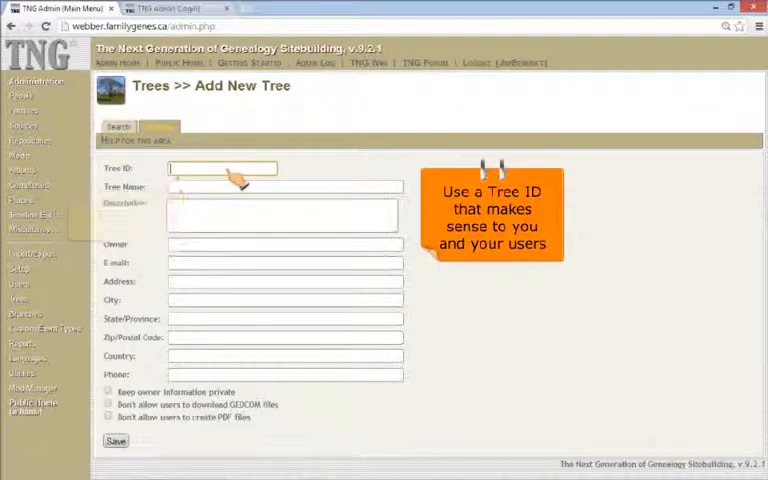
# Step: Enter tree ID 'webber' and tree name 'Webber'
pyautogui.write('webber')
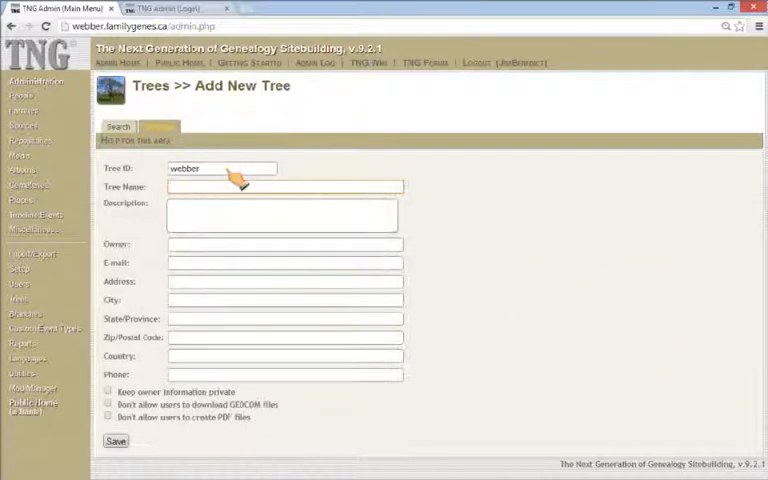
pyautogui.moveTo(124, 188)
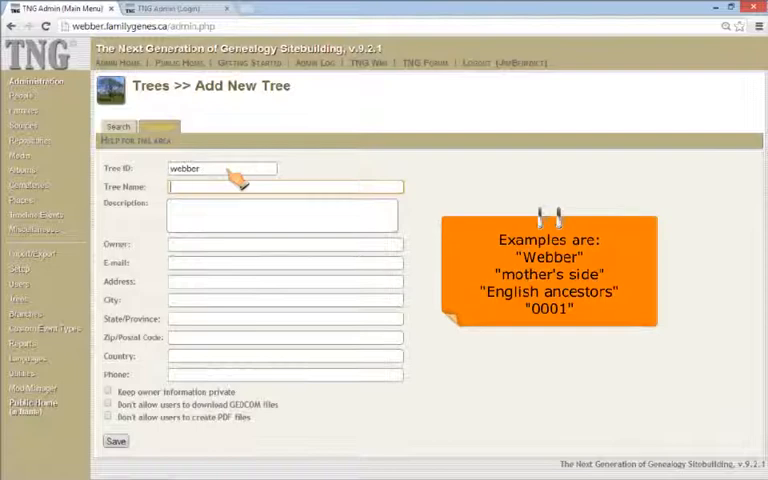
pyautogui.write('Webb')
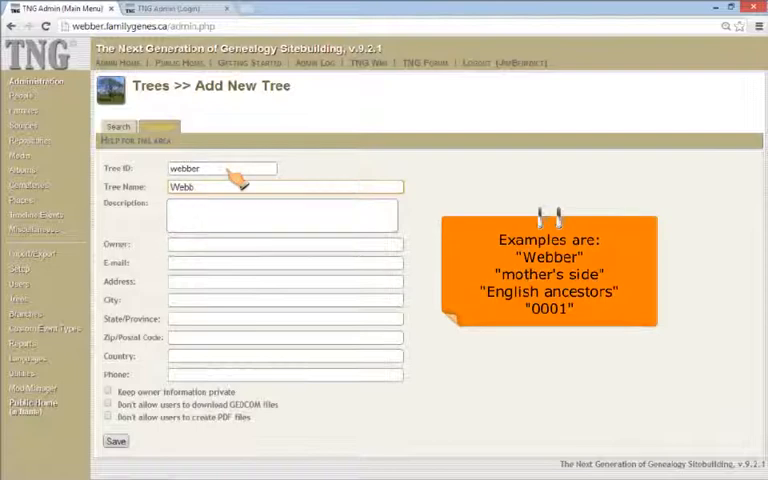
pyautogui.write('er')
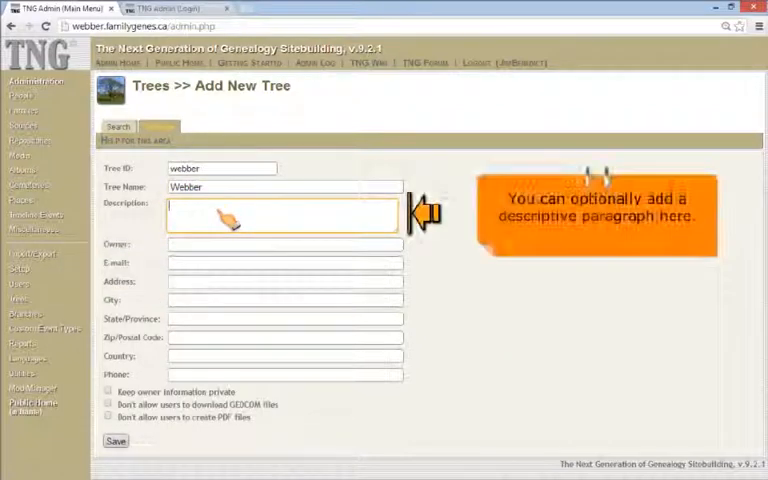
pyautogui.write('The')
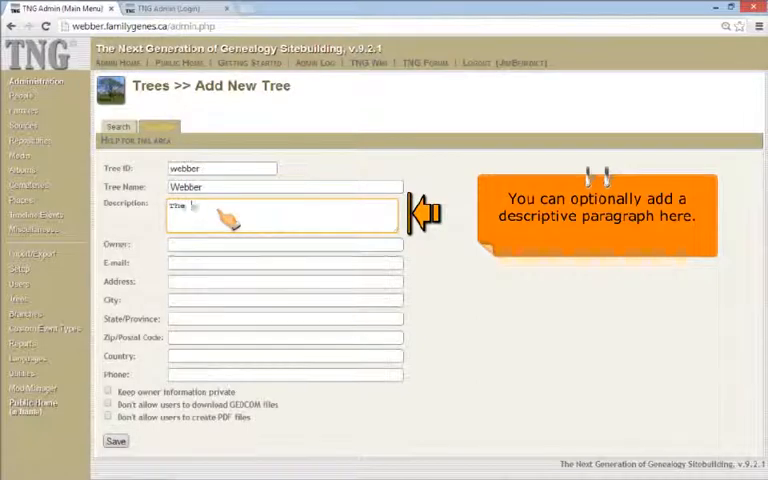
pyautogui.write('family')
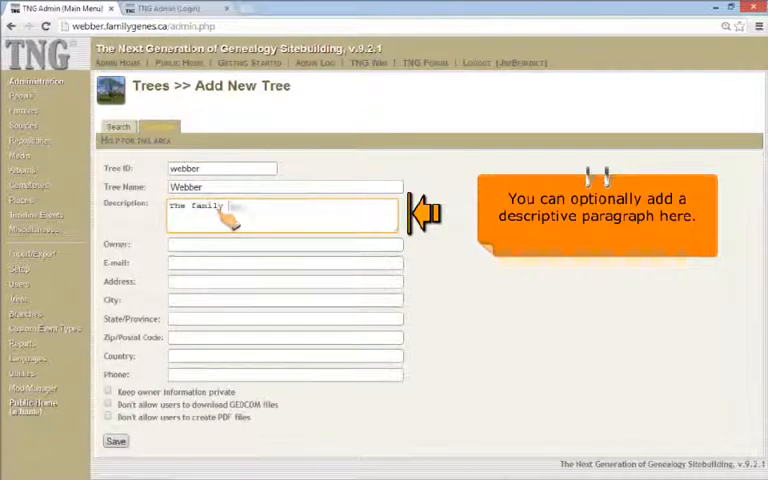
pyautogui.write('of Sadi')
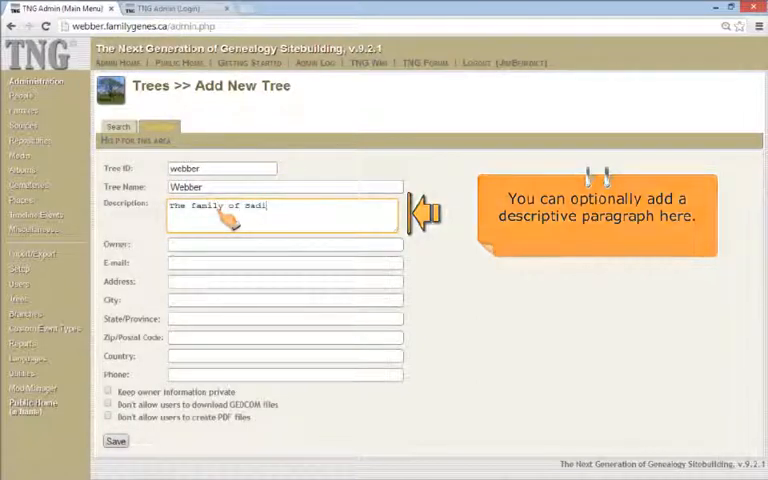
pyautogui.write('[Acheson] and Rusey Webber')
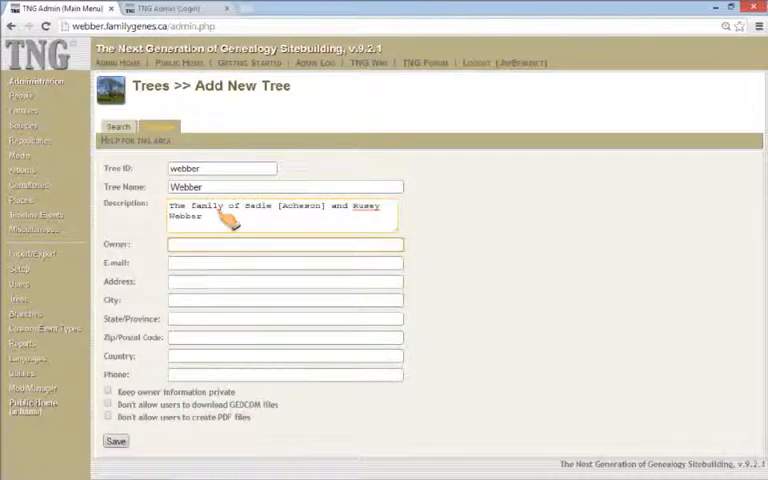
pyautogui.write('Jim')
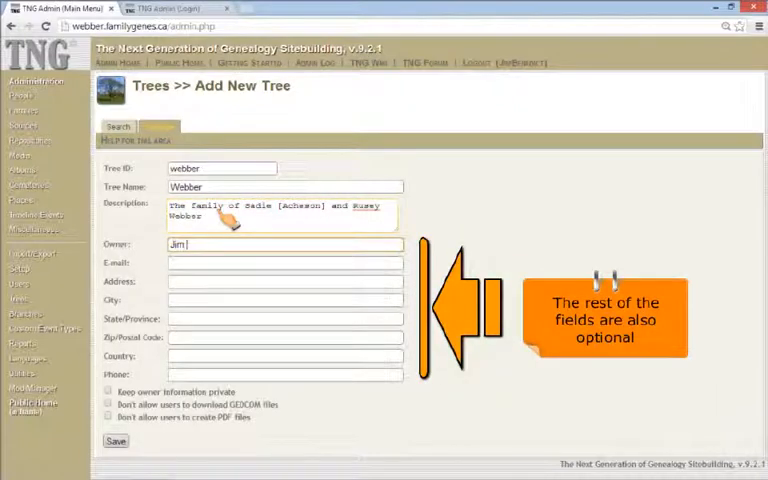
pyautogui.write('Benedict')
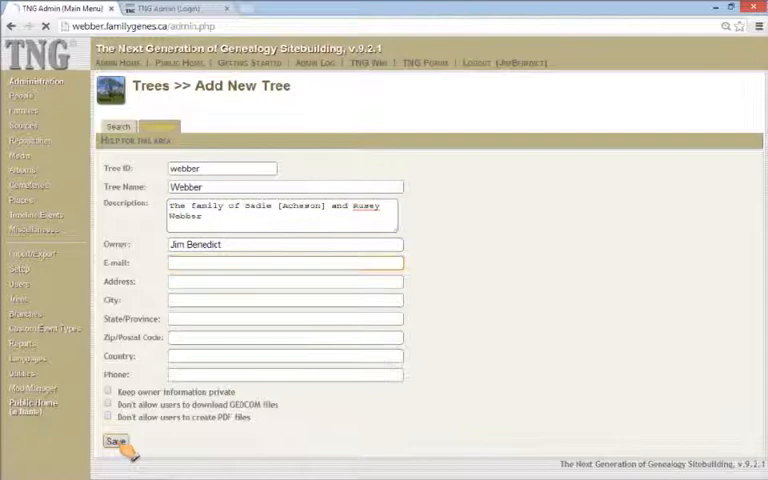
# Step: Save the new Webber tree and move to the admin Users list
pyautogui.click(116, 440)
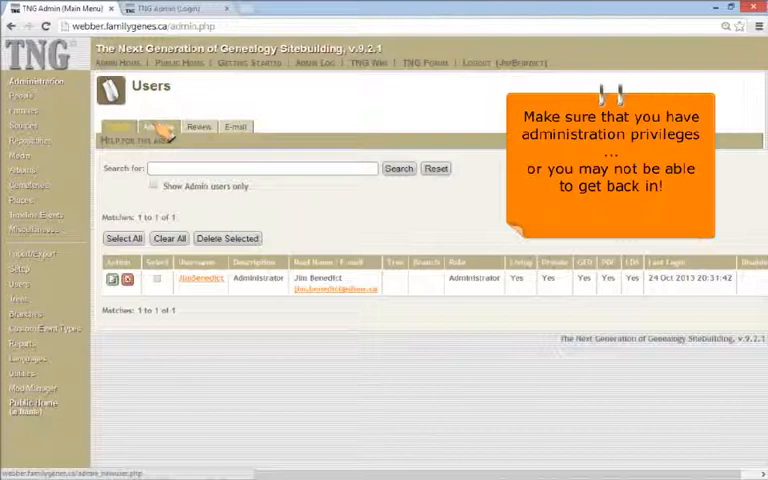
# Step: Begin a new user with description and username Jason and a password
pyautogui.click(156, 126)
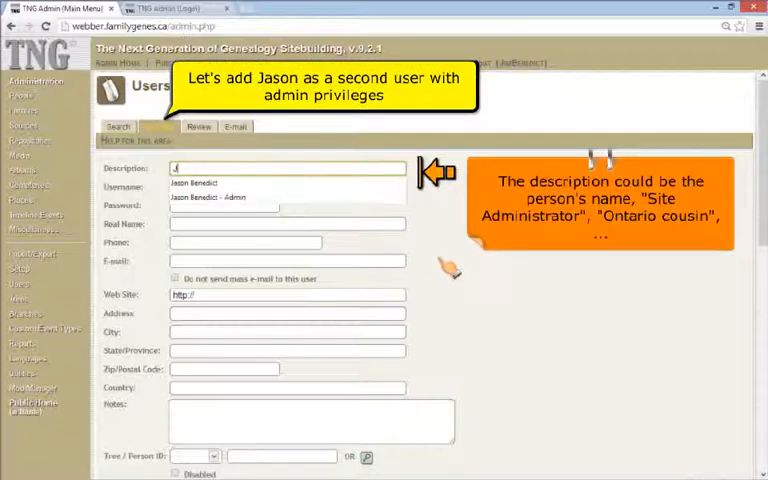
pyautogui.write('Jason Benedict')
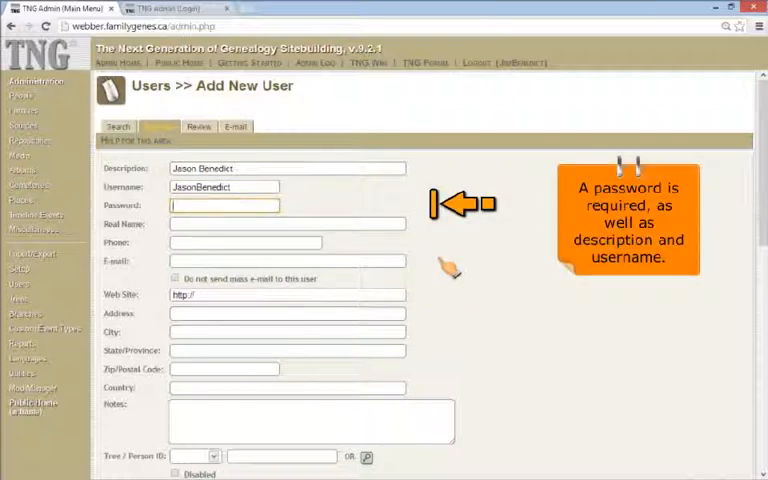
pyautogui.write('*')
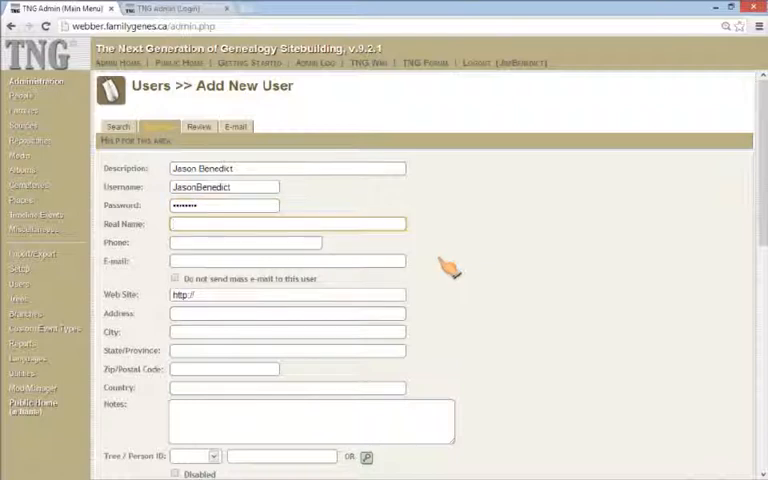
pyautogui.write('Jason Benedict')
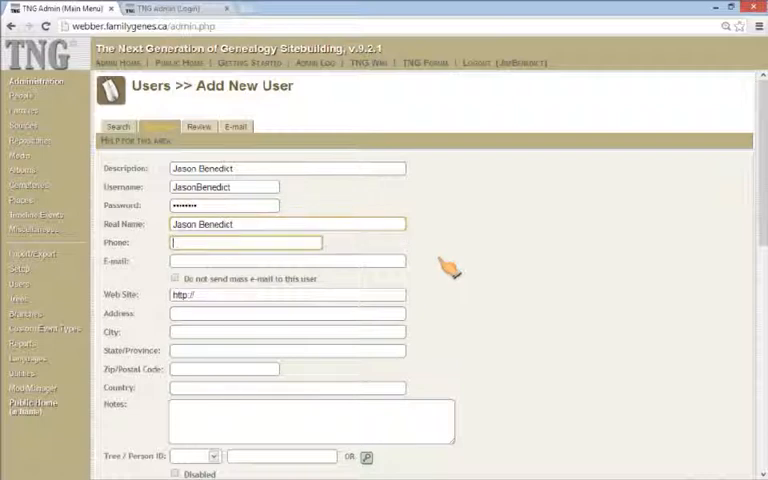
# Step: Enter Jason's real name, e-mail address and a note for the account
pyautogui.click(288, 260)
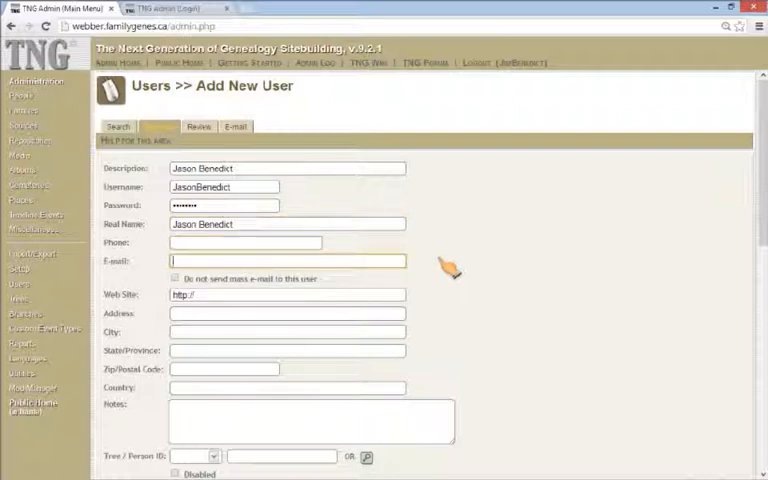
pyautogui.write('Jason.Benedict@')
pyautogui.click(312, 422)
pyautogui.write('Son of administrator')
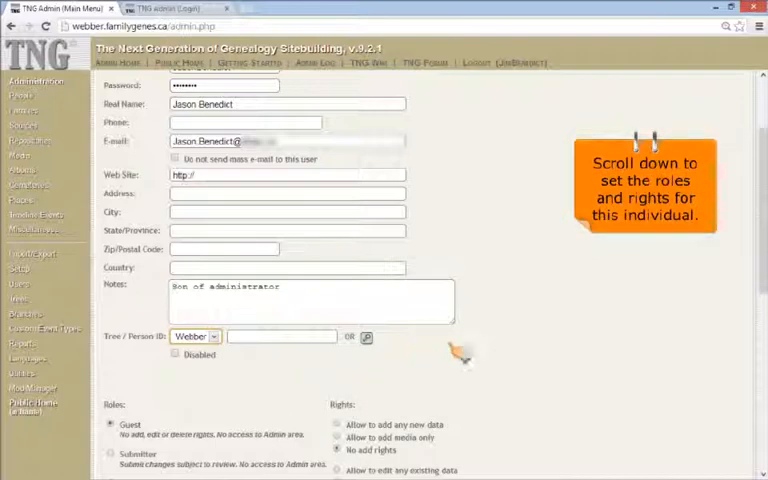
# Step: Assign the new user the Administrator role so all rights are allowed
pyautogui.scroll(-3)
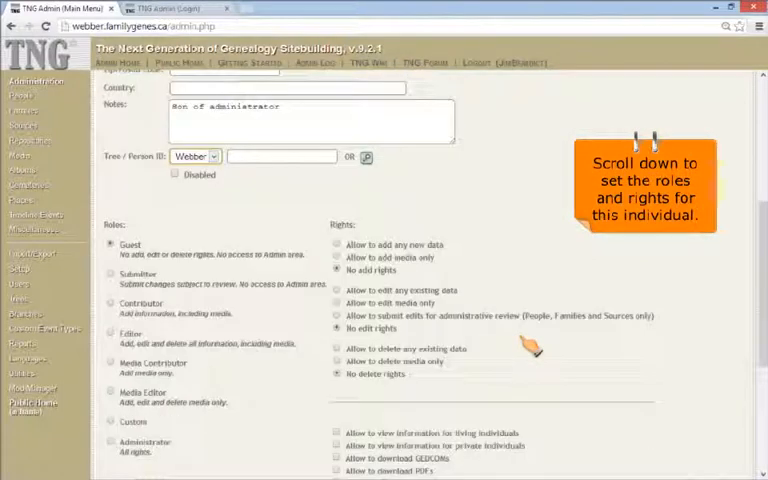
pyautogui.moveTo(180, 356)
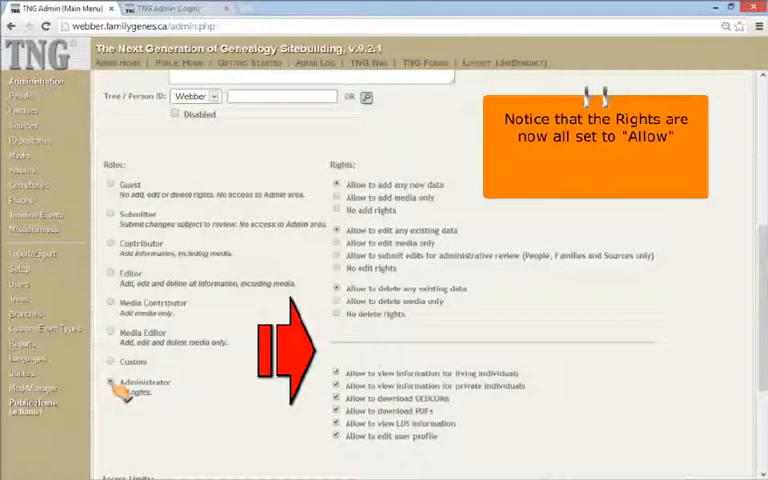
pyautogui.scroll(-3)
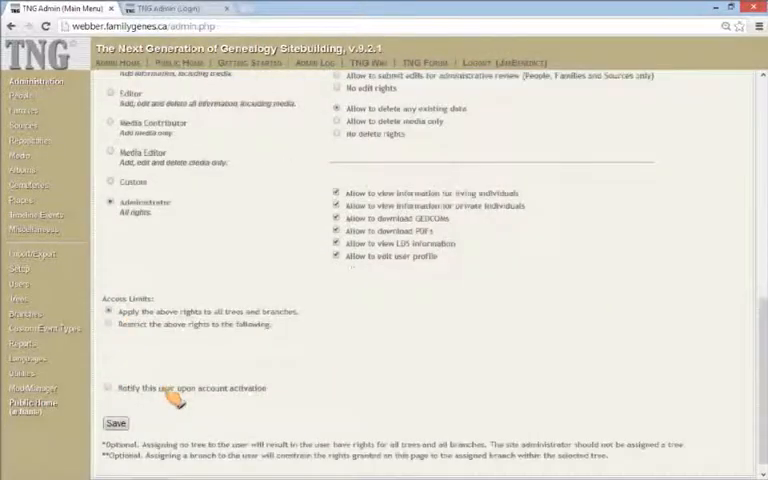